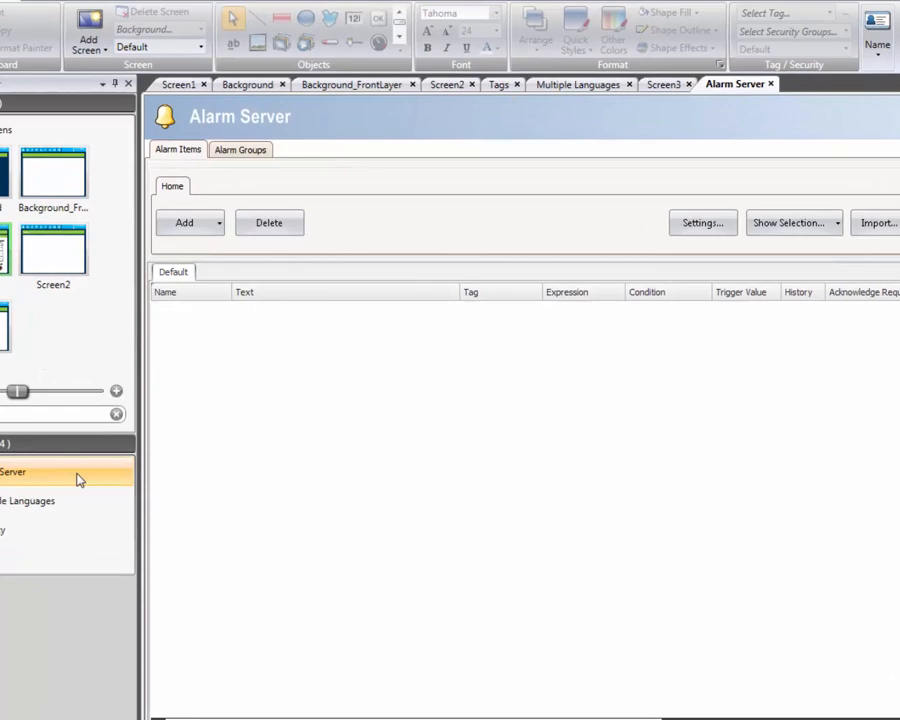
Step: Add a second alarm group, Default1, on the Alarm Server's Alarm Groups tab
{"action": "left_click", "coordinate": [240, 149]}
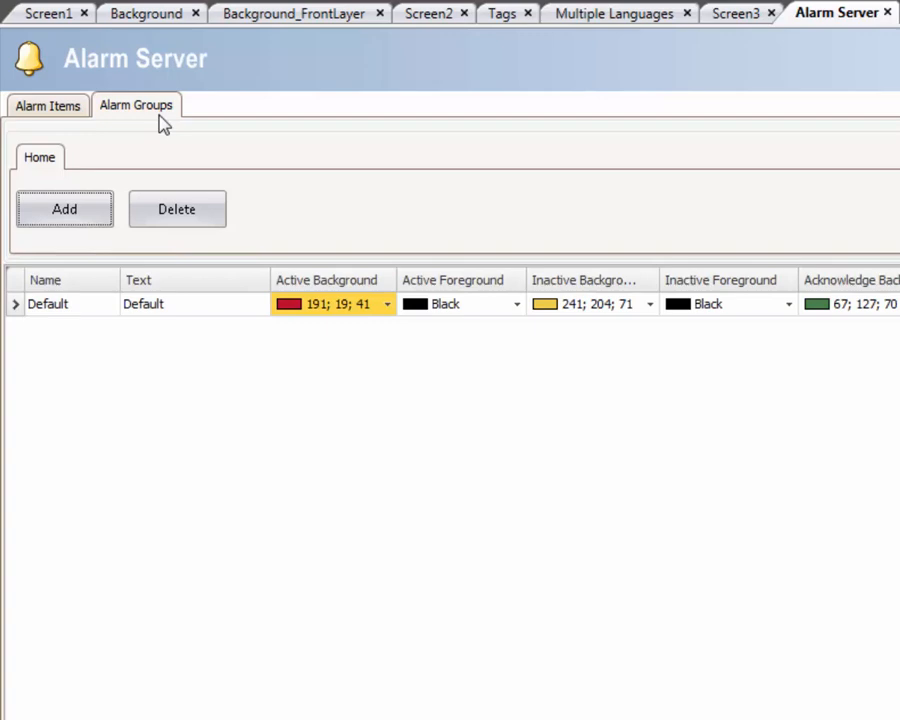
{"action": "left_click", "coordinate": [387, 327]}
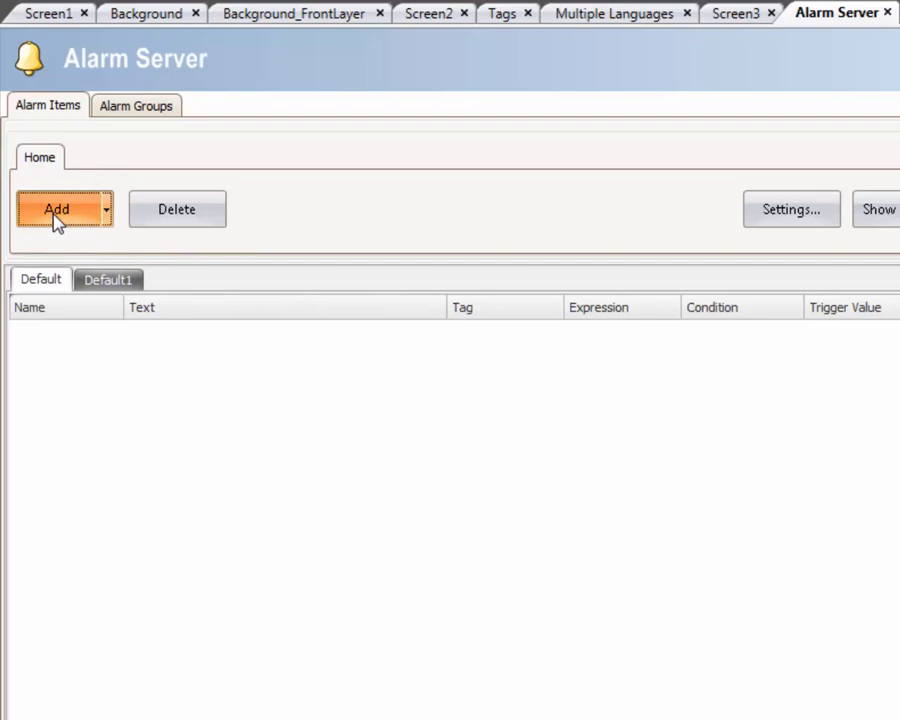
Step: Create AlarmItem0 in the Default1 group, triggering when greater than 90
{"action": "left_click", "coordinate": [56, 209]}
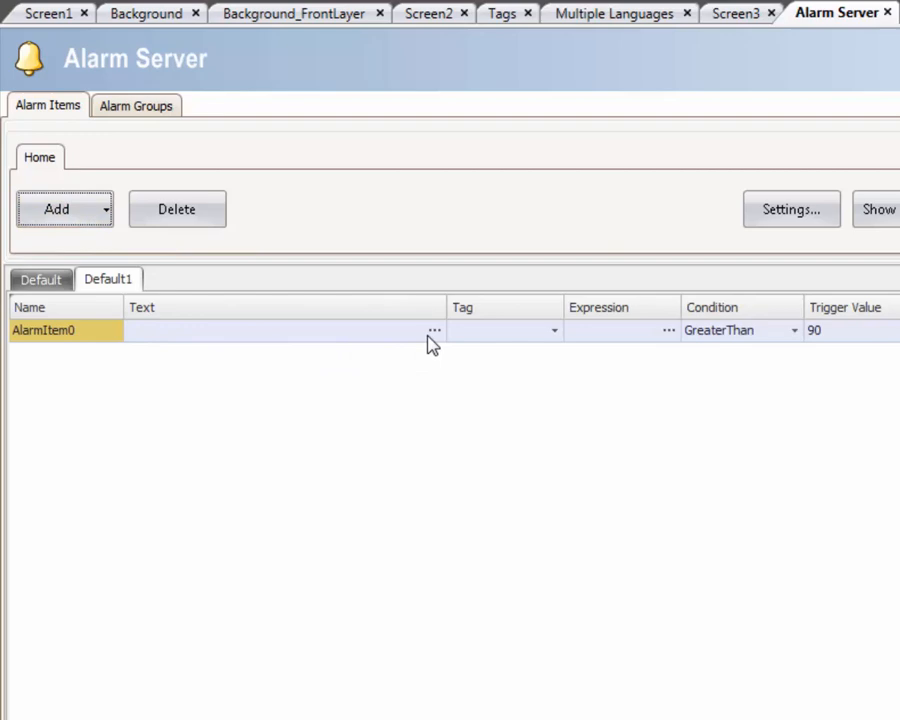
Step: Set AlarmItem0's text to 'High level tank T102' plus a dynamic tag value
{"action": "left_click", "coordinate": [434, 330]}
{"action": "type", "text": "High level"}
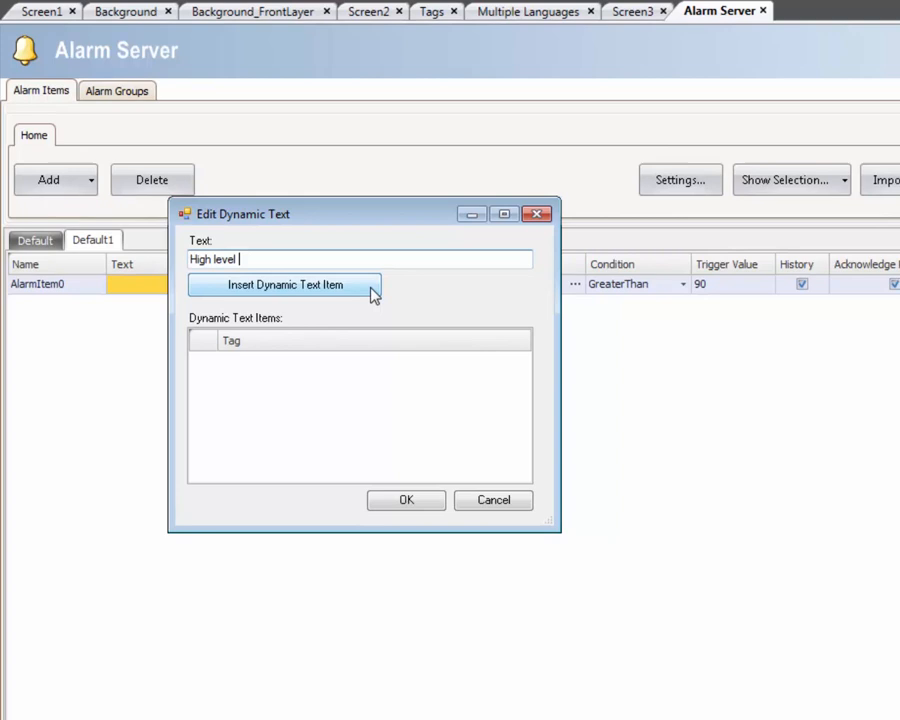
{"action": "type", "text": "tank T102"}
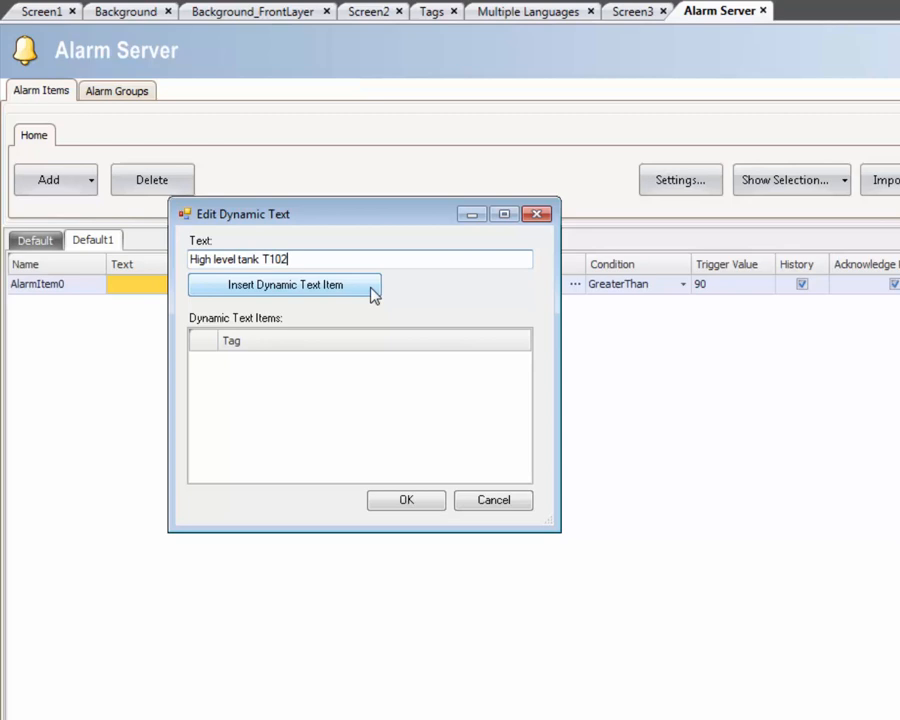
{"action": "left_click", "coordinate": [284, 284]}
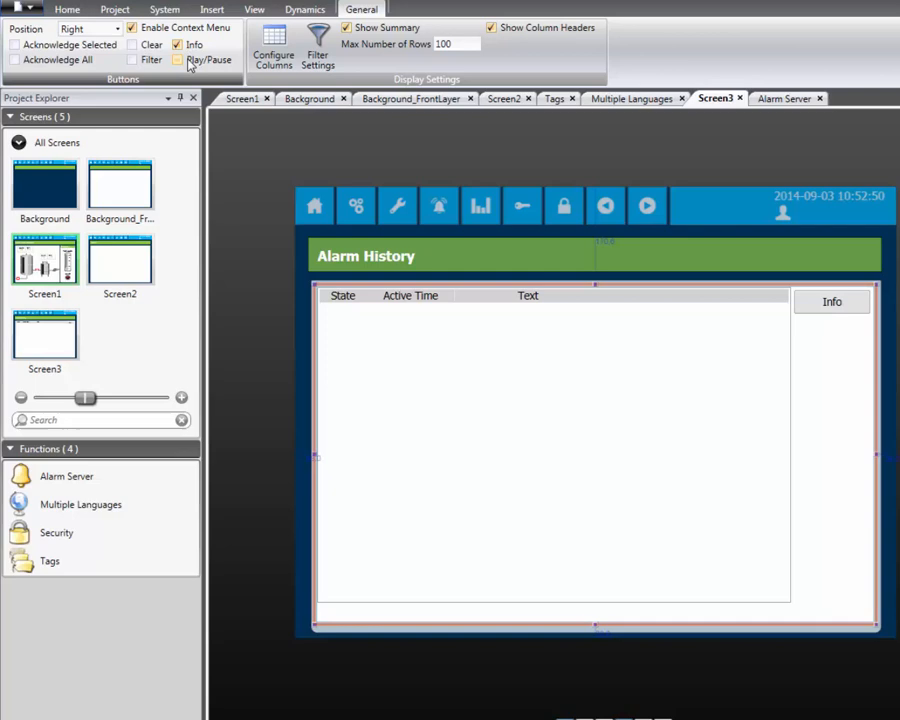
Step: Enable the Play/Pause button on the Screen3 Alarm Viewer's General tab
{"action": "left_click", "coordinate": [88, 28]}
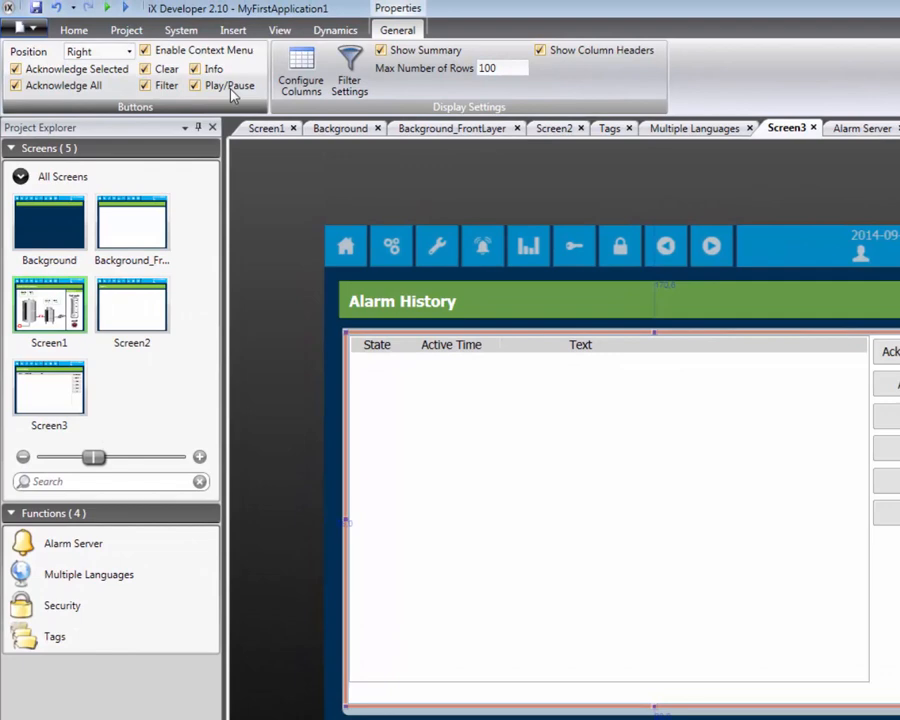
Step: Set the alarm viewer's Text column width to 250 in Configure Columns
{"action": "left_click", "coordinate": [300, 65]}
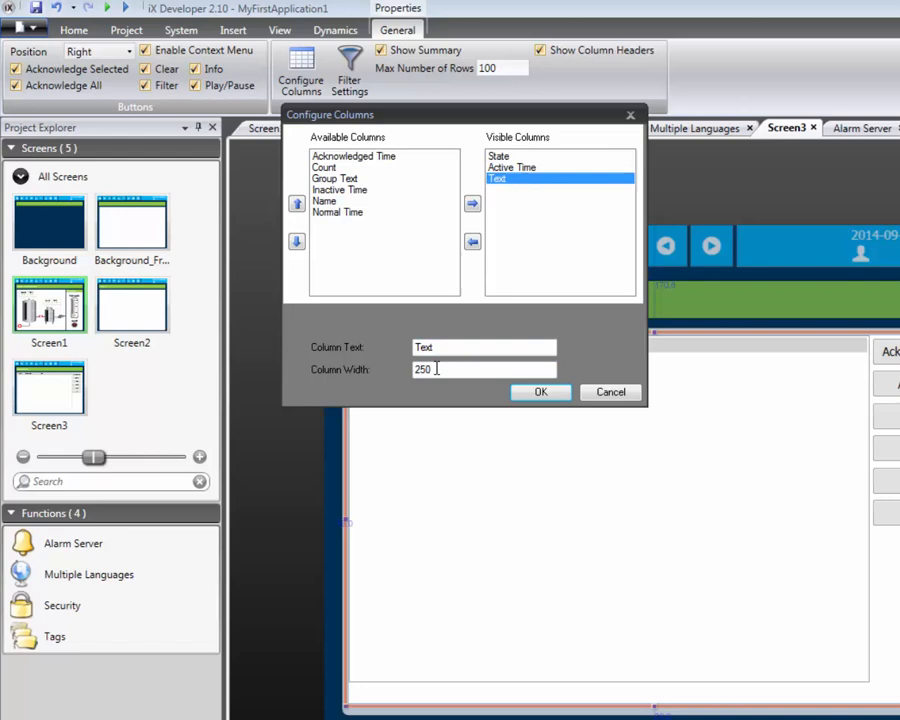
{"action": "left_click", "coordinate": [540, 391]}
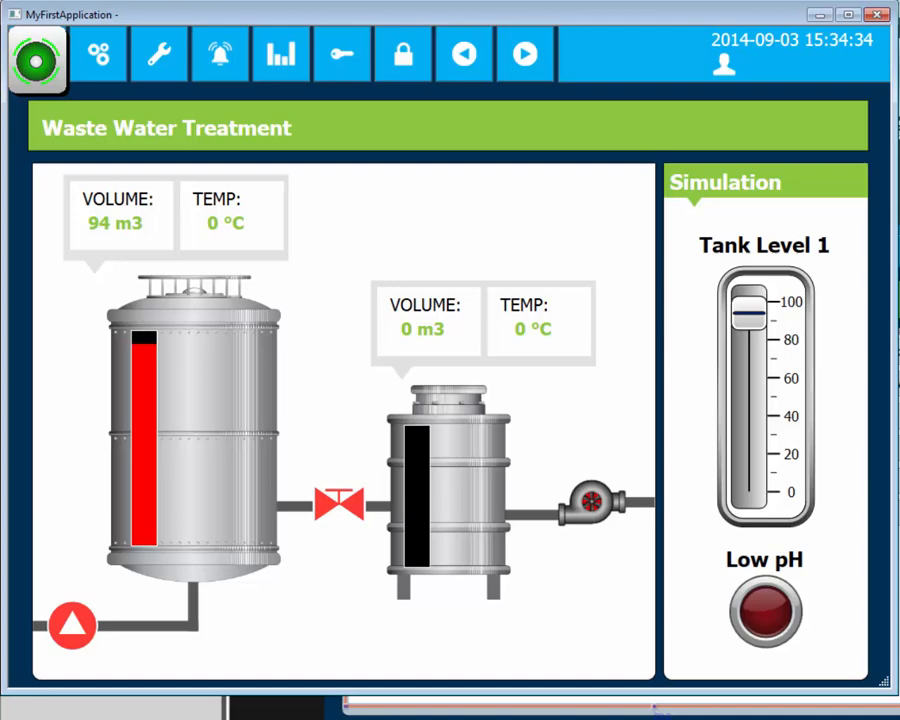
Step: Lower Tank Level 1 to about 28, then select Low pH step 3 in Alarm History
{"action": "left_click_drag", "start_coordinate": [748, 315], "coordinate": [748, 435]}
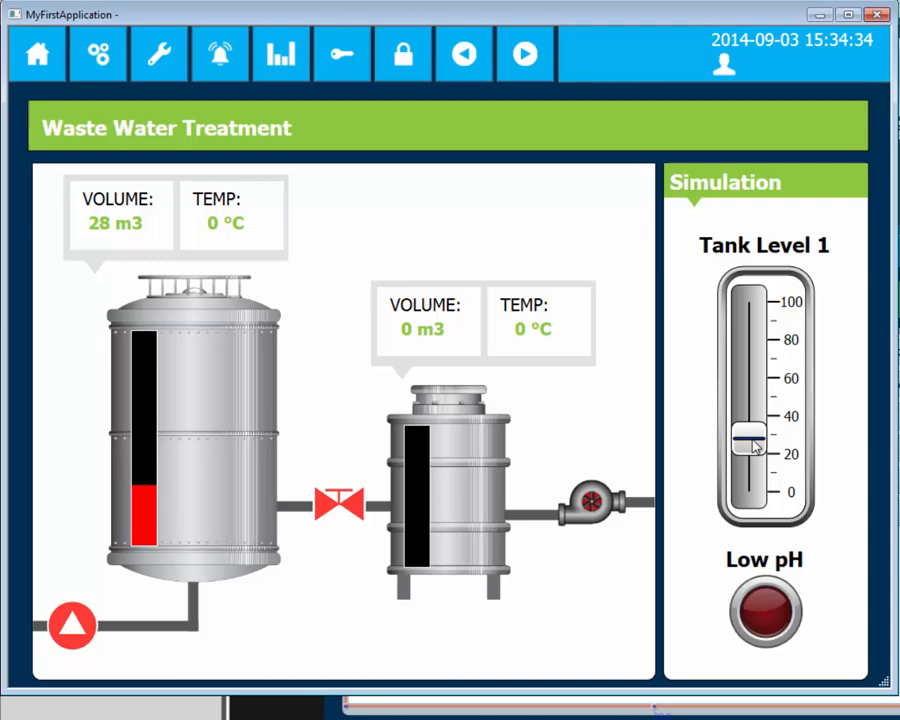
{"action": "left_click", "coordinate": [220, 54]}
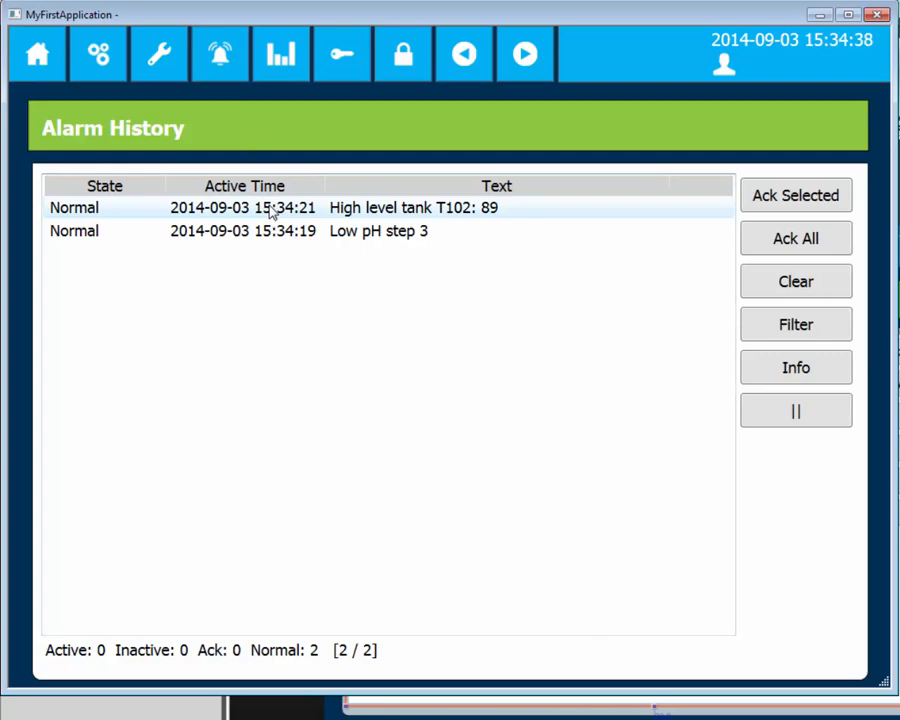
{"action": "left_click", "coordinate": [378, 231]}
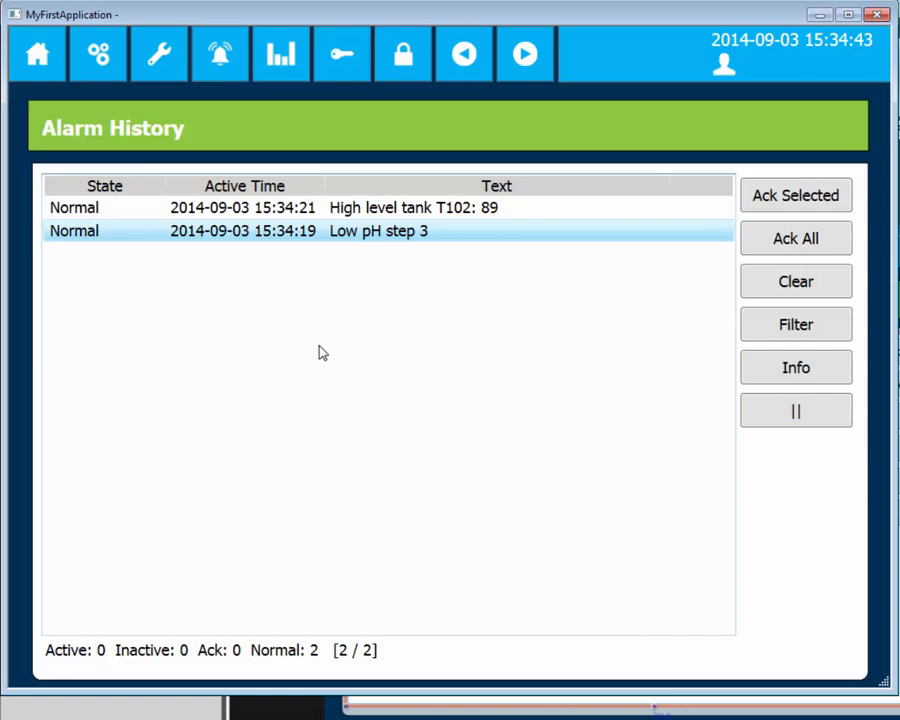